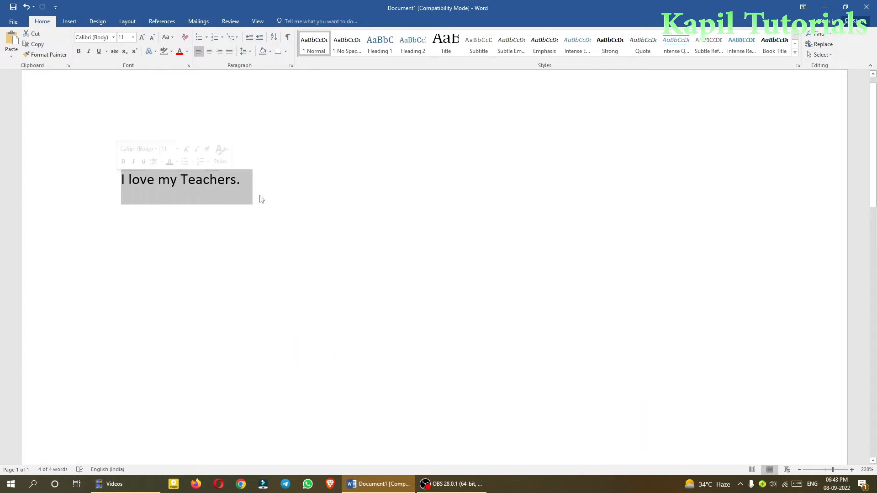
mouse_move(256, 203)
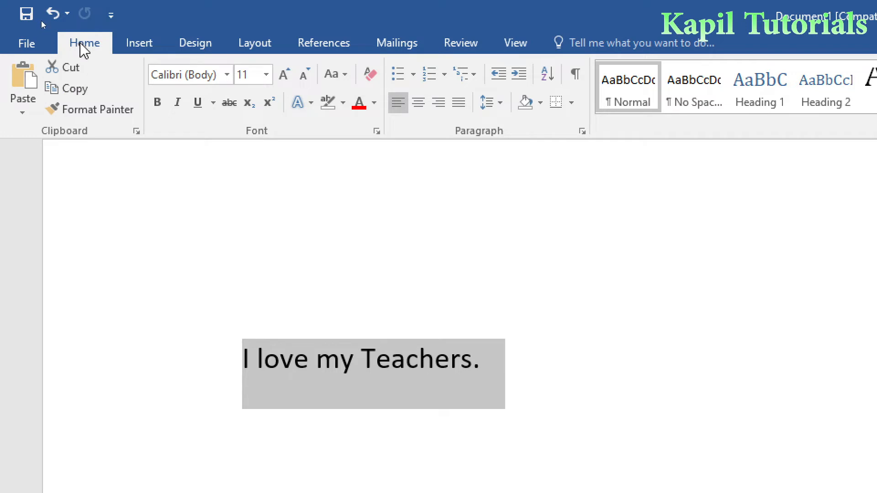
mouse_move(63, 67)
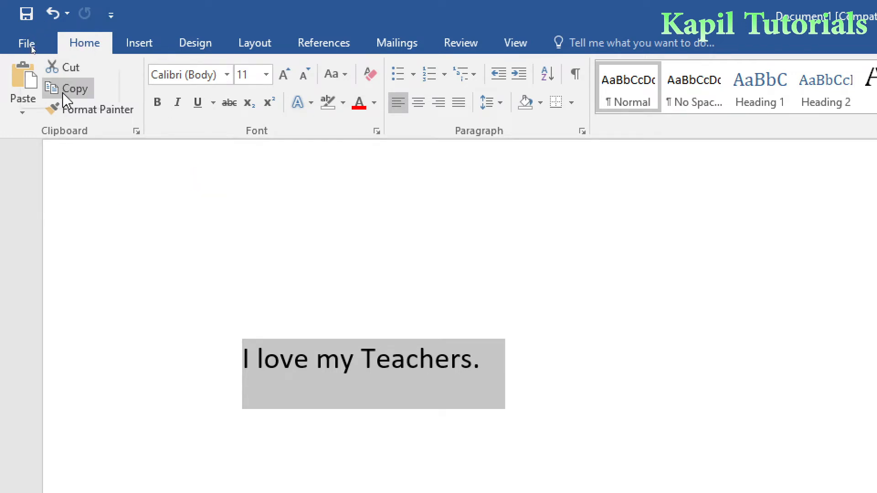
mouse_move(67, 89)
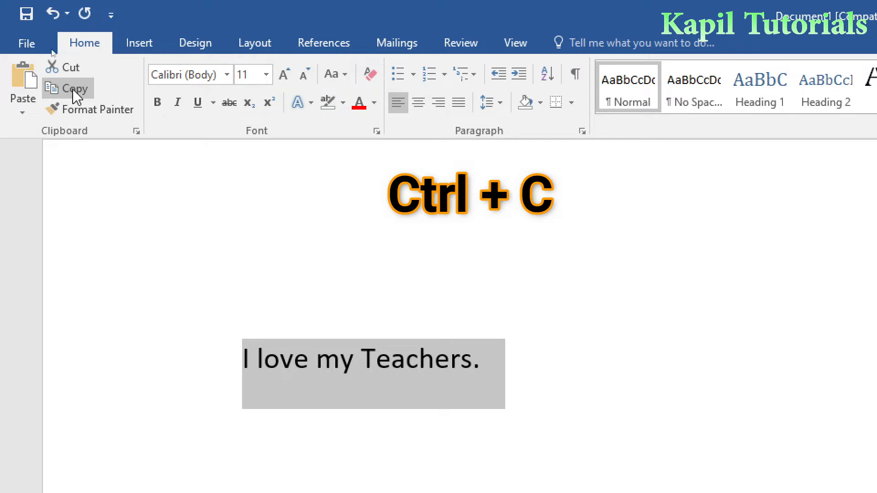
mouse_move(119, 202)
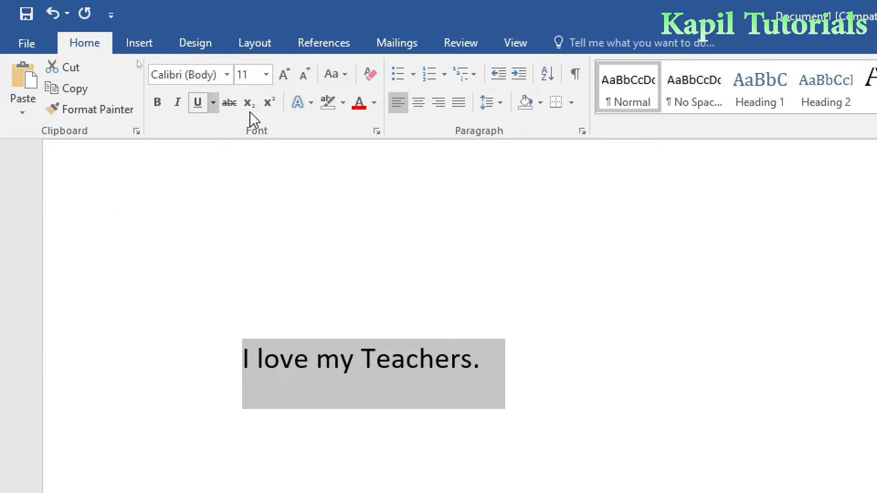
- Paste a second 'I love my Teachers.' right after the first sentence
click(250, 181)
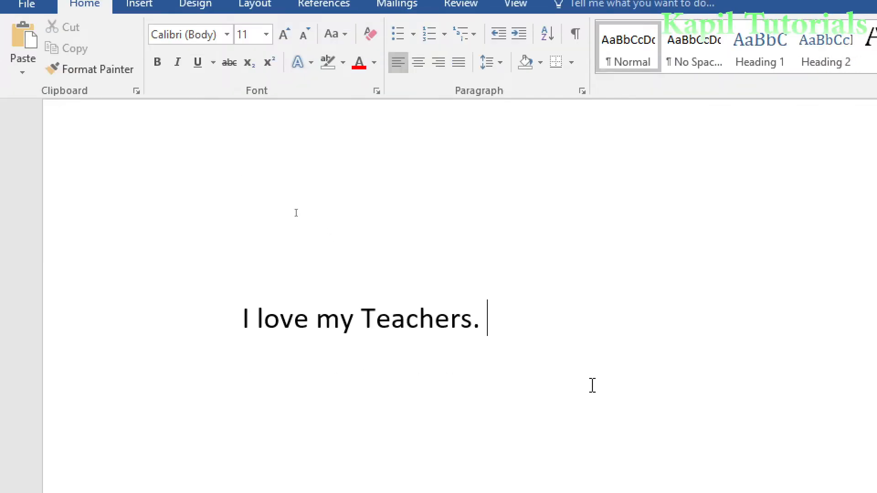
mouse_move(582, 377)
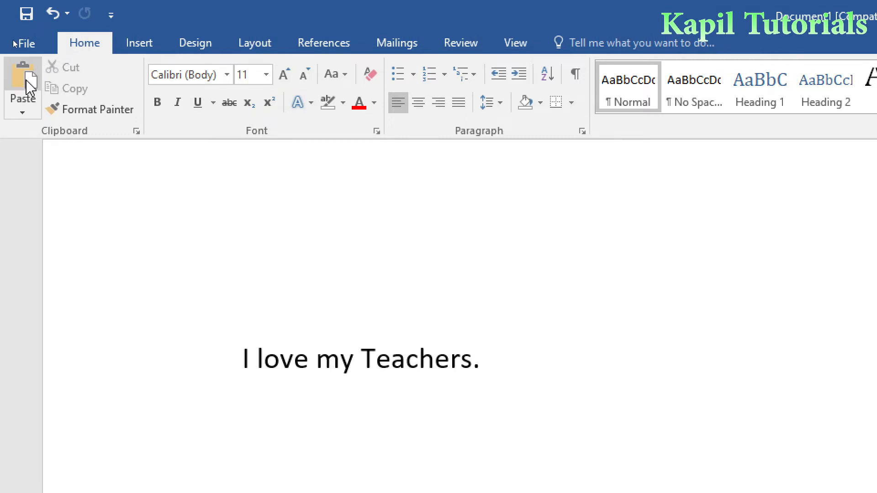
mouse_move(23, 90)
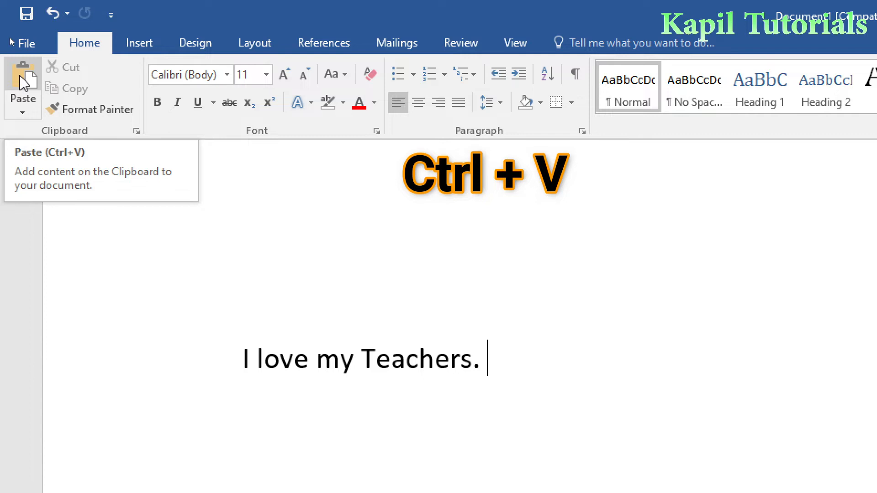
key(ctrl+v)
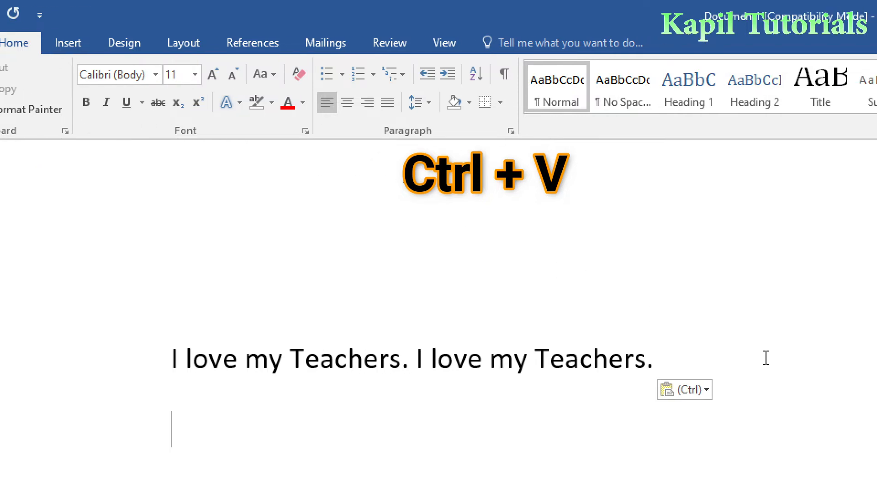
mouse_move(133, 178)
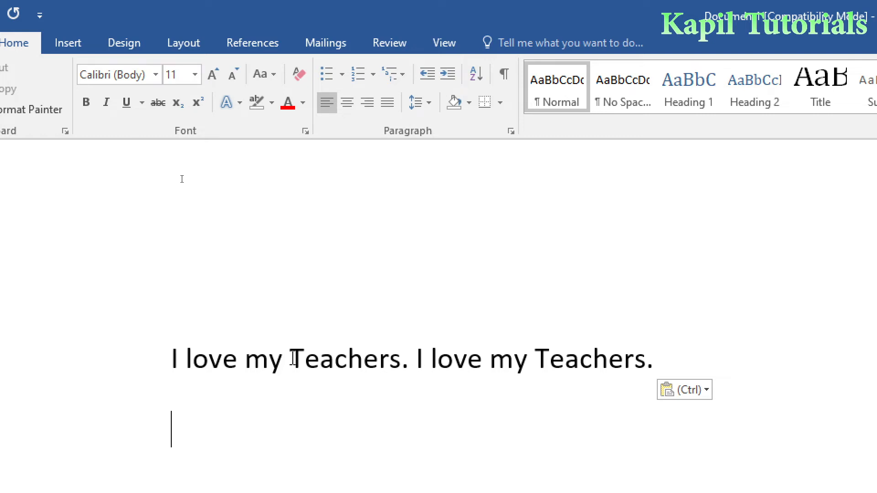
- Copy the word 'Teachers' and paste it twice at the paragraph end
click(291, 359)
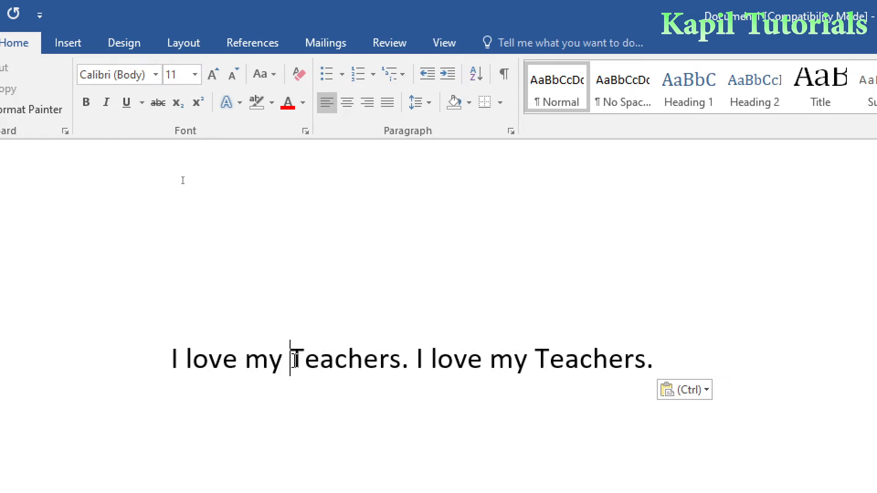
double_click(345, 358)
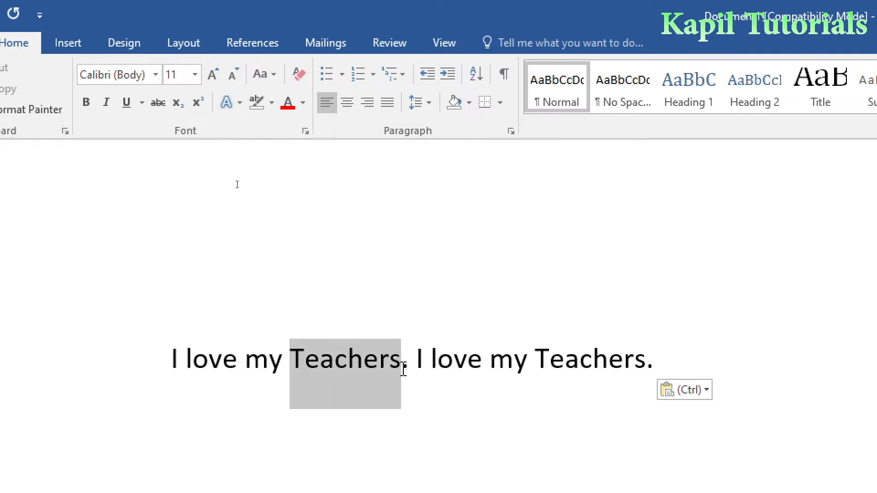
key(ctrl+c)
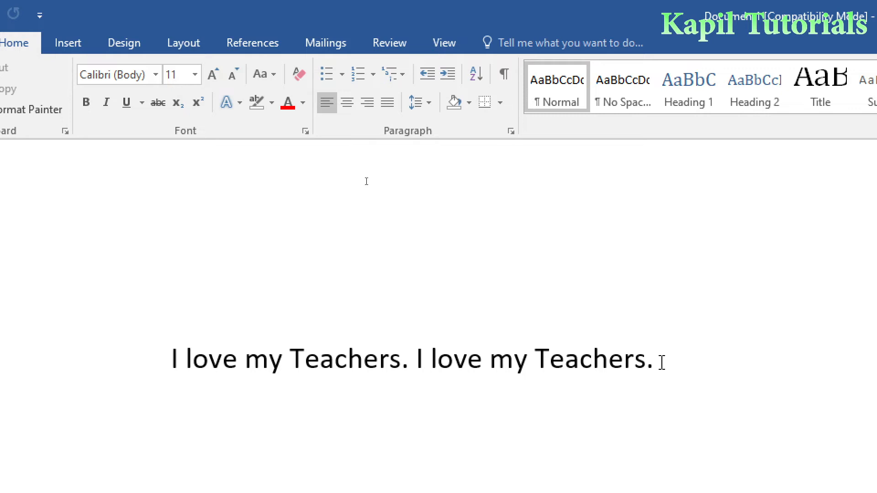
key(ctrl+v)
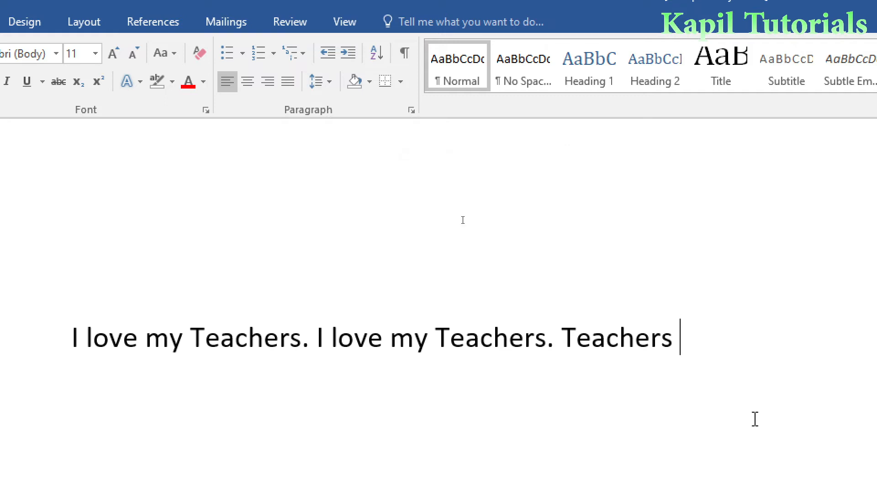
key(ctrl+v)
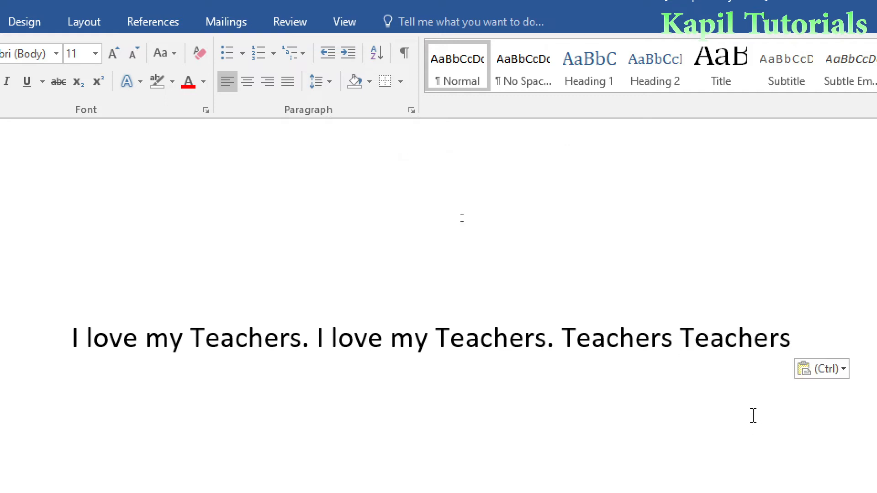
mouse_move(632, 392)
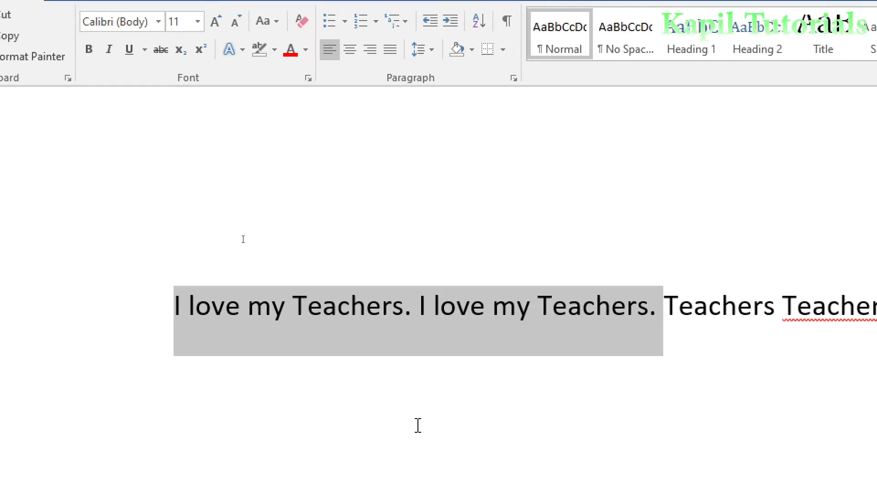
mouse_move(668, 378)
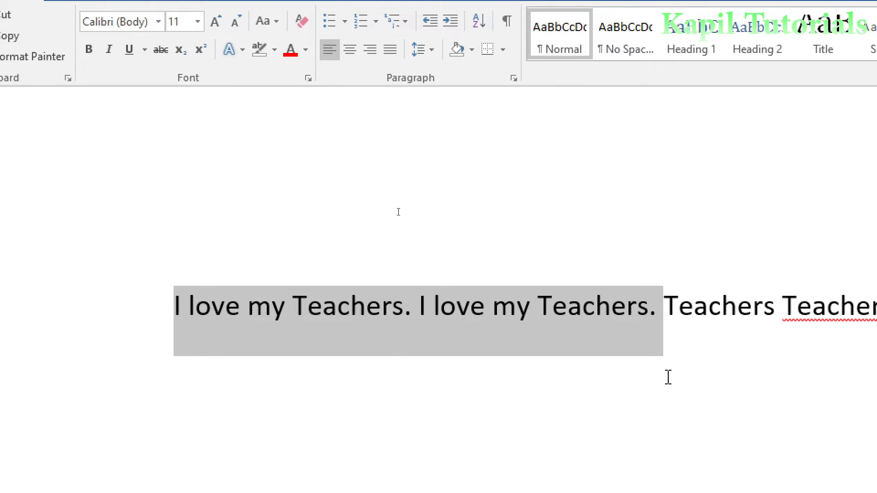
- Replace the trailing 'Teachers Teachers' with pasted copies of the sentence
click(413, 306)
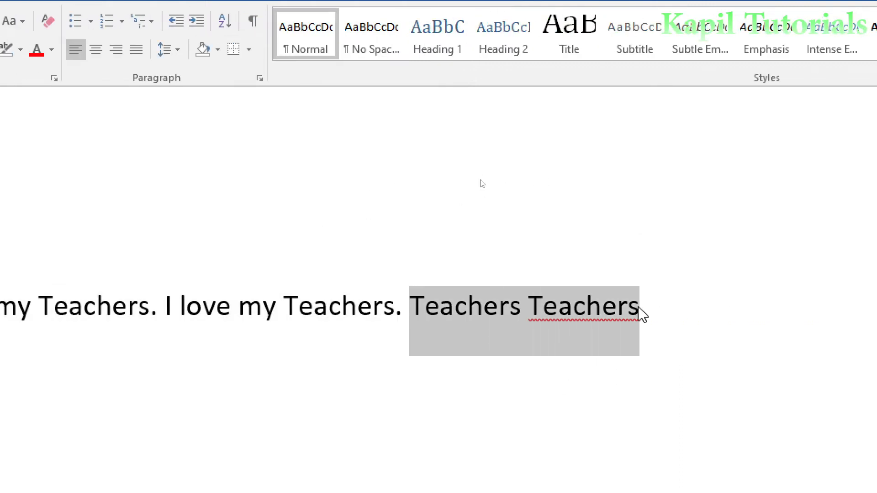
key(ctrl+v)
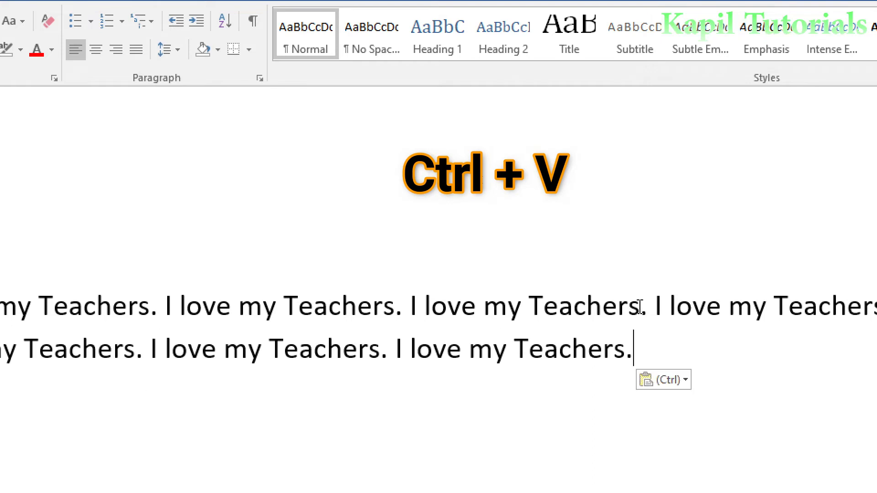
key(ctrl+v)
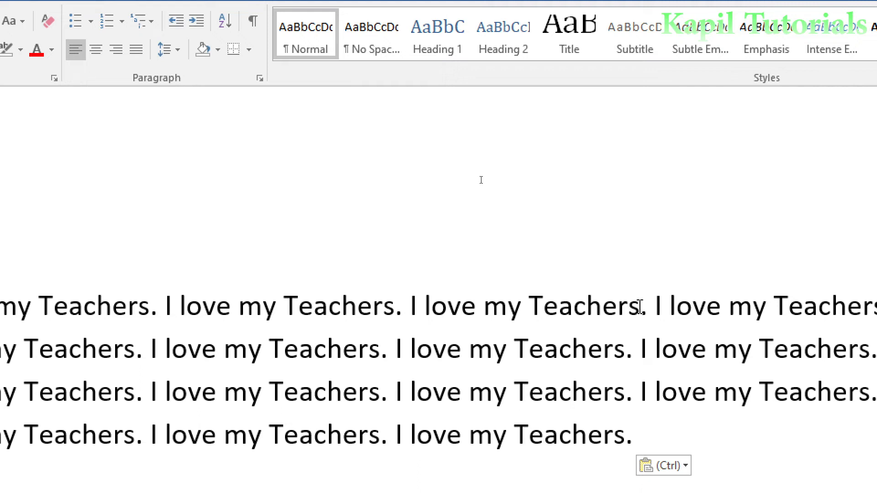
- Paste more copies at the paragraph end, totalling 22 'I love my Teachers.'
click(632, 436)
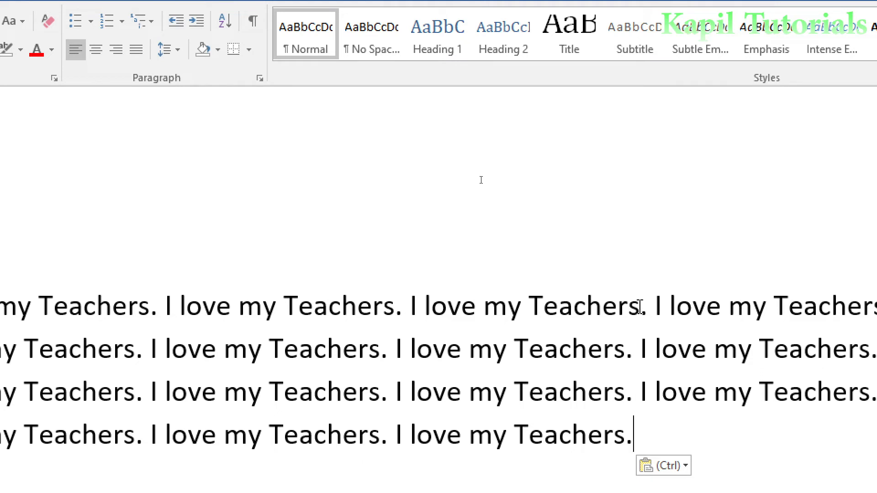
key(ctrl+v)
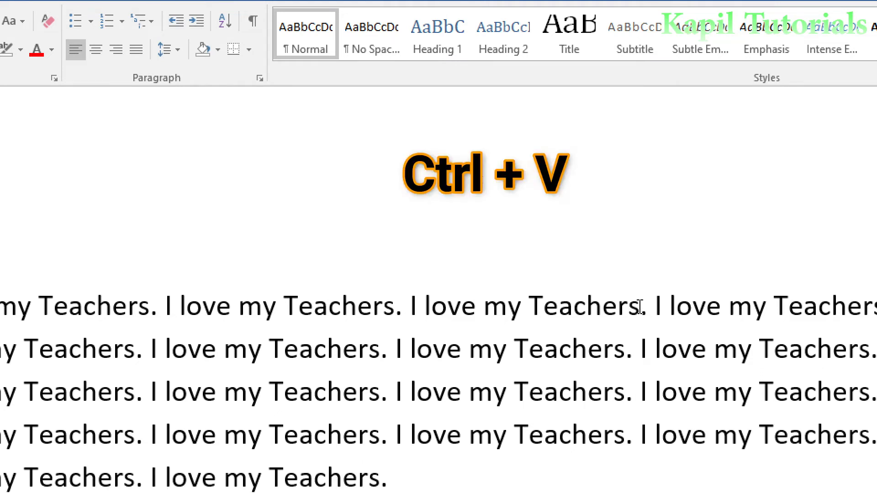
key(ctrl+v)
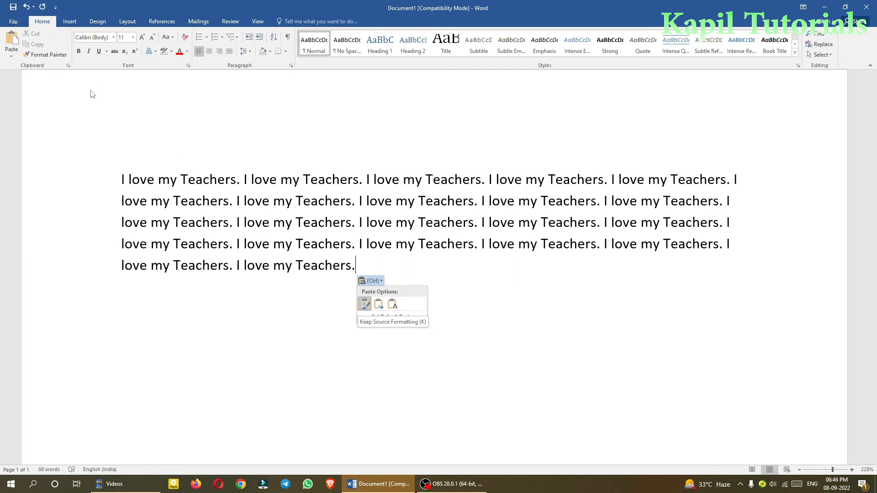
mouse_move(527, 284)
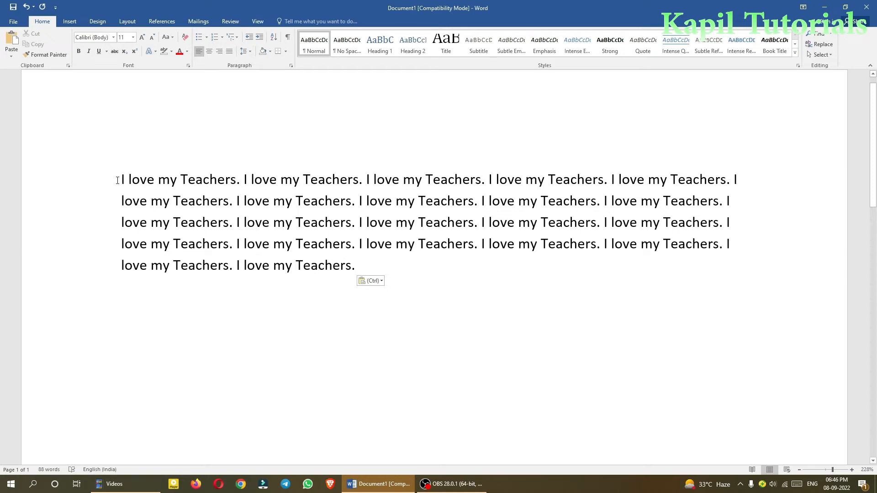
click(355, 265)
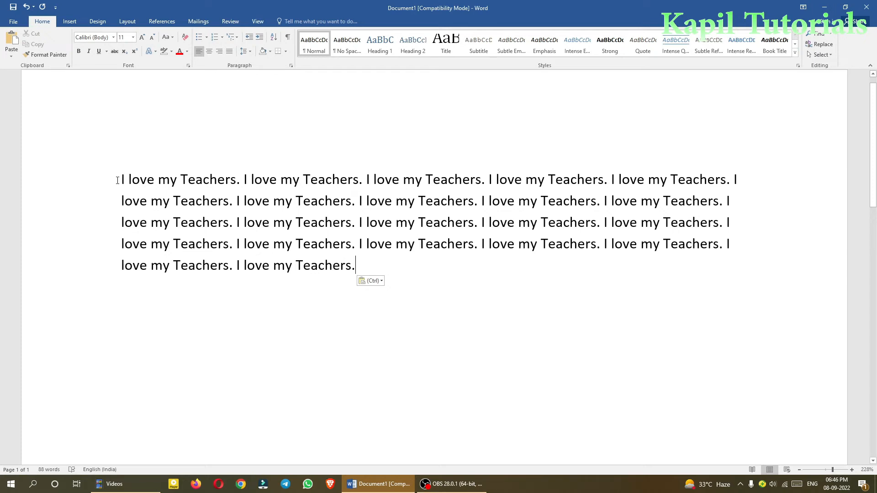
drag(122, 179, 189, 180)
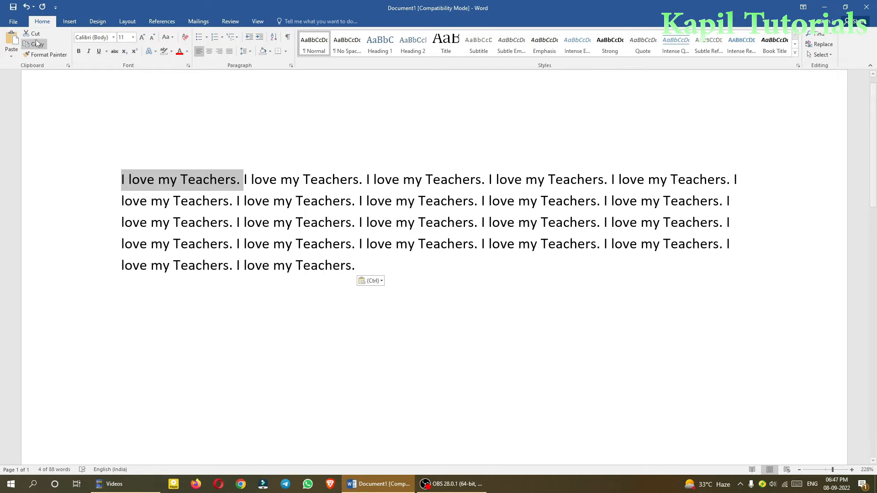
mouse_move(32, 34)
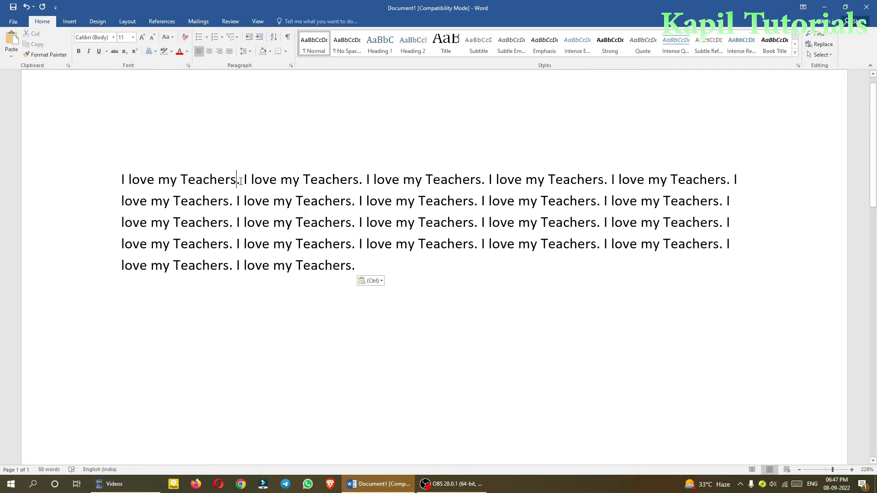
triple_click(179, 179)
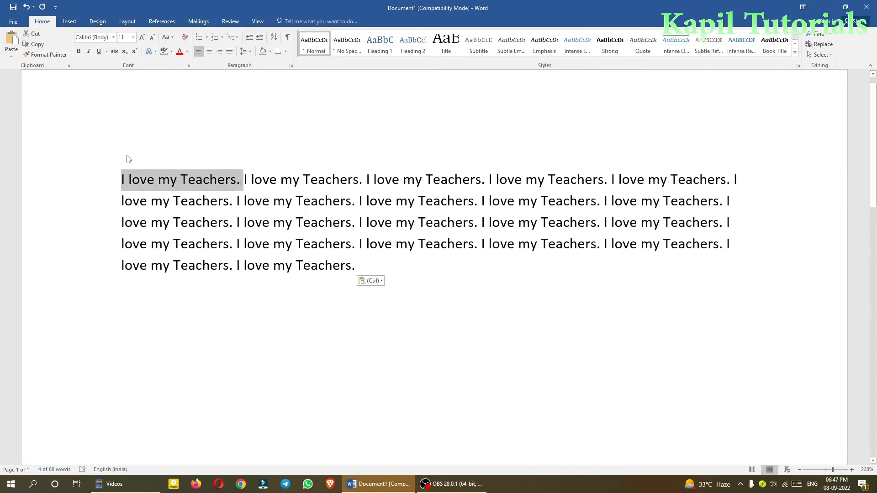
click(370, 280)
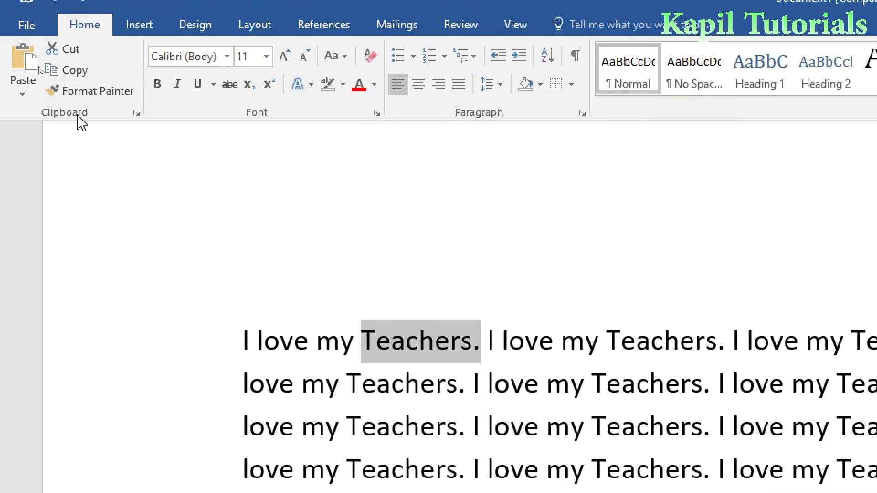
mouse_move(63, 59)
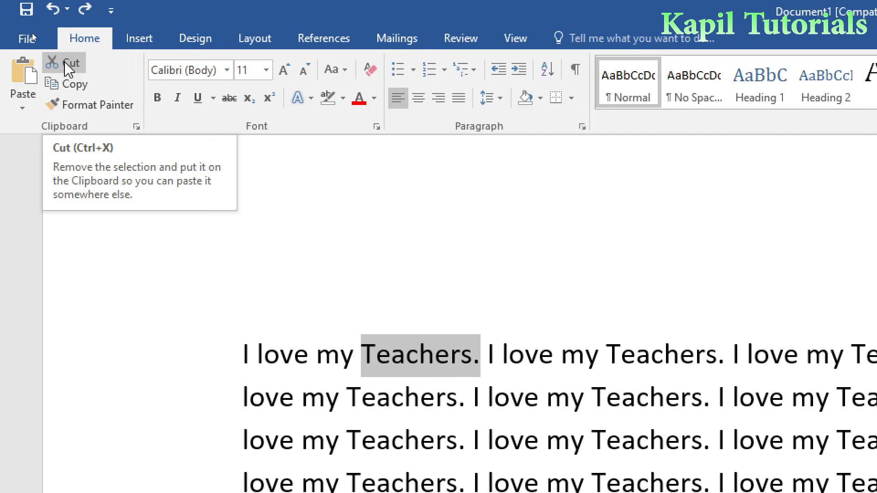
mouse_move(67, 67)
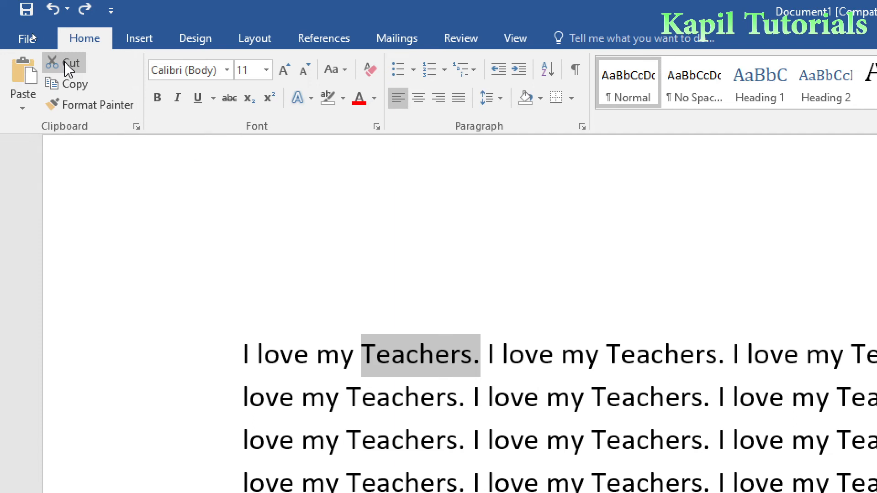
- Cut 'Teachers.' out of the first sentence using Cut on the Home tab
click(63, 63)
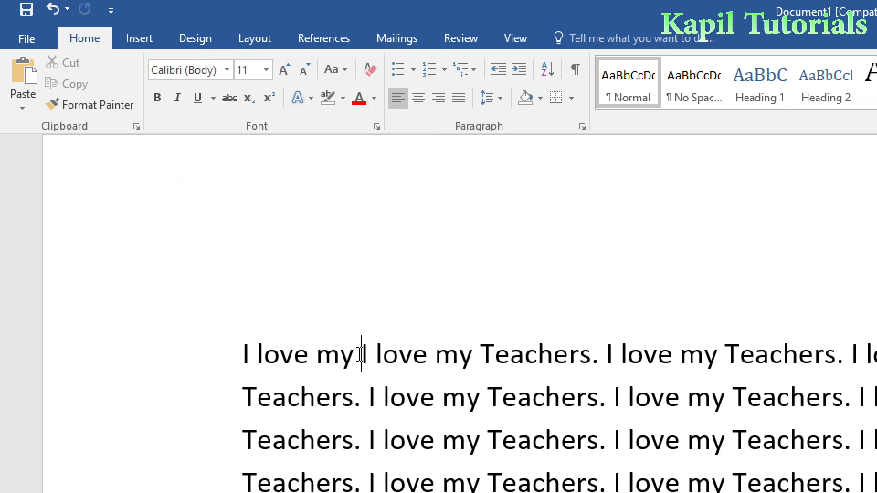
mouse_move(82, 138)
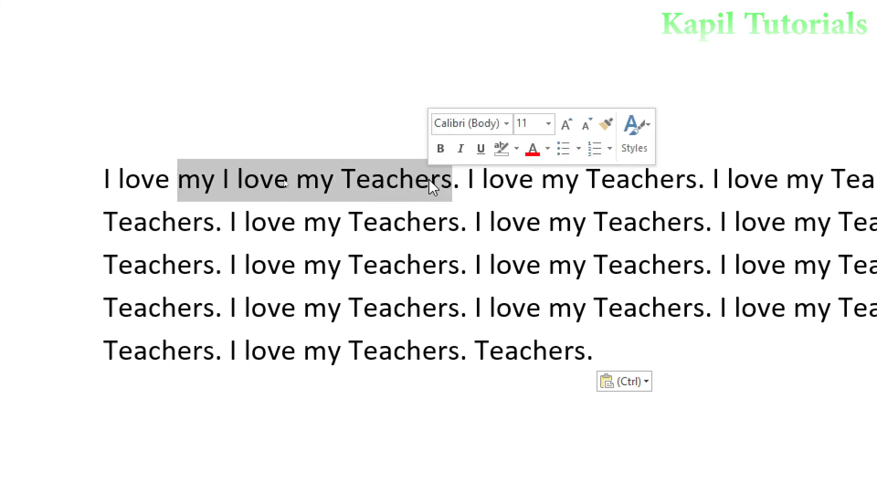
- Cut 'my I love my Teachers' so the opening reads 'I love.'
click(84, 43)
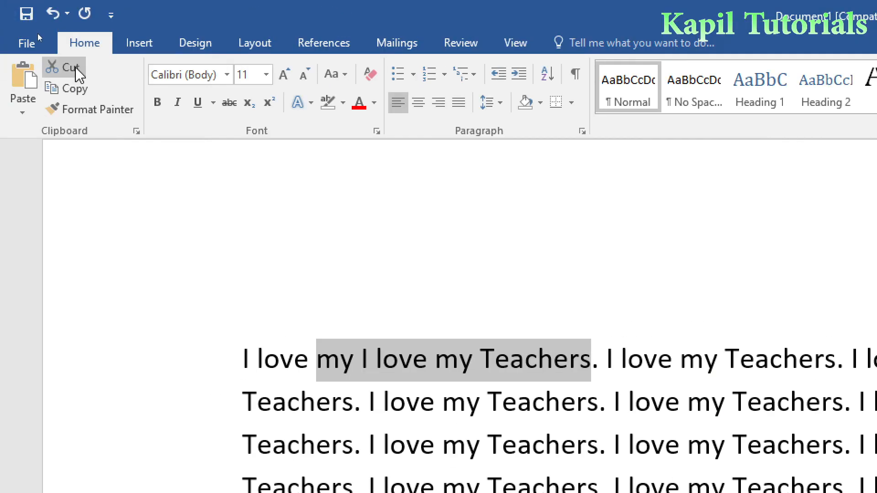
key(ctrl+x)
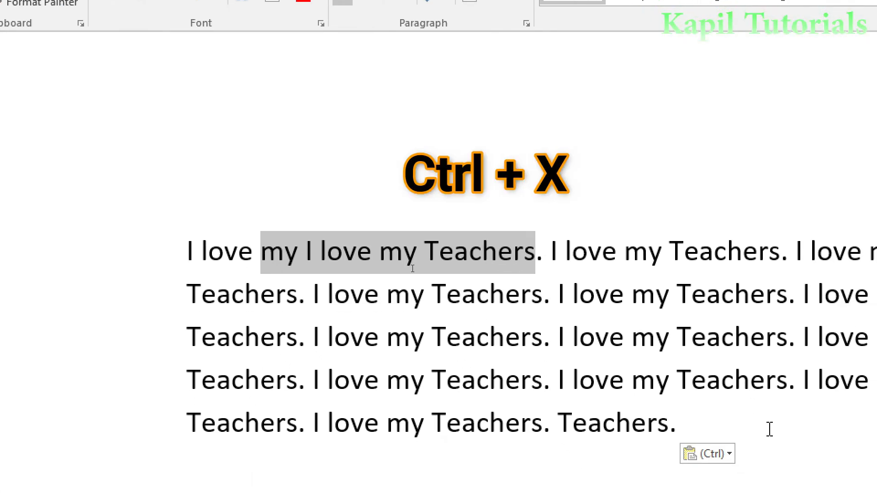
key(ctrl+x)
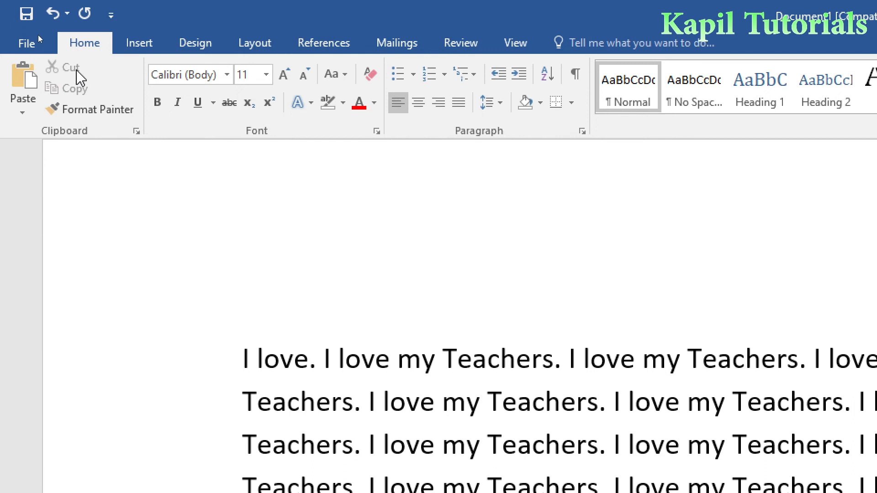
mouse_move(67, 67)
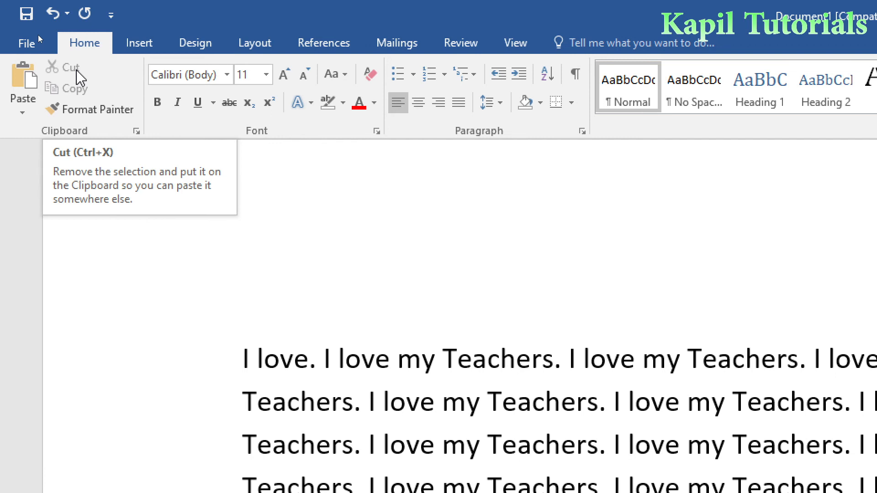
mouse_move(75, 89)
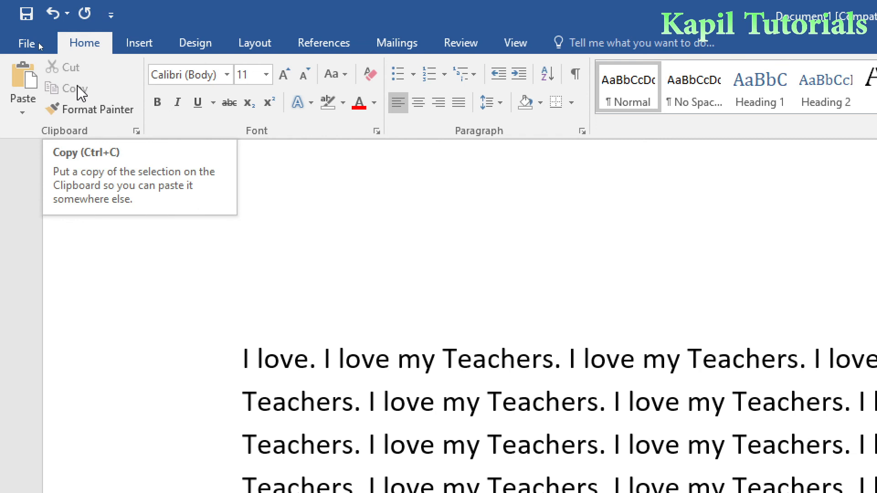
mouse_move(70, 67)
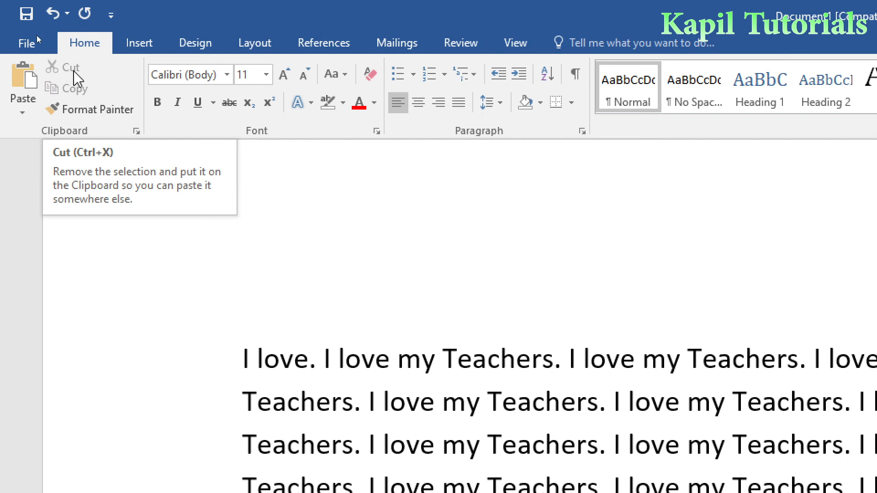
mouse_move(283, 204)
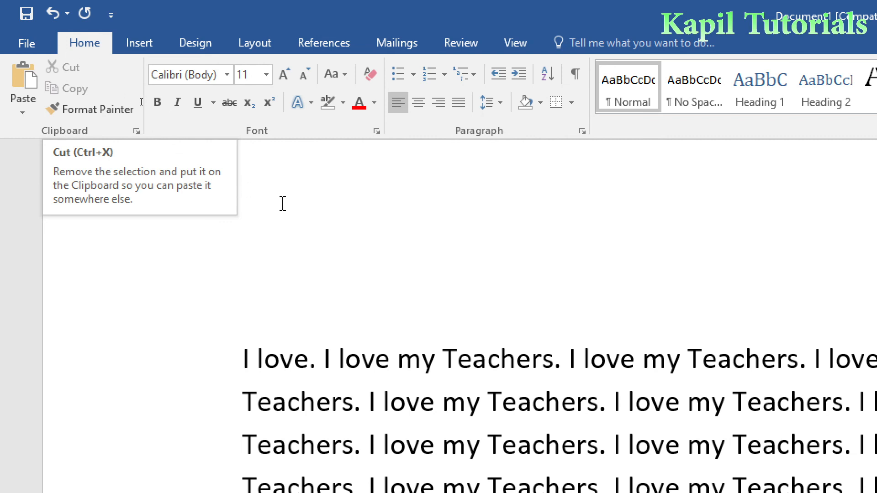
mouse_move(395, 208)
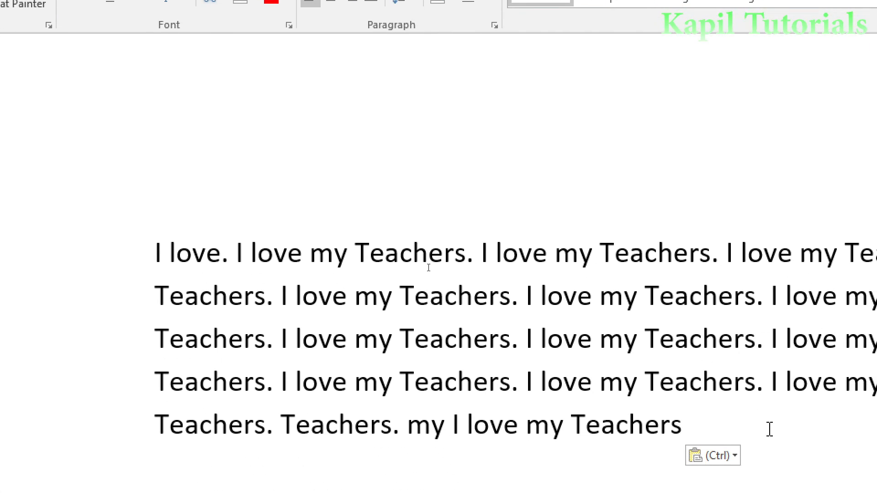
- Place the cursor after the pasted 'my I love my Teachers' at paragraph end
click(681, 424)
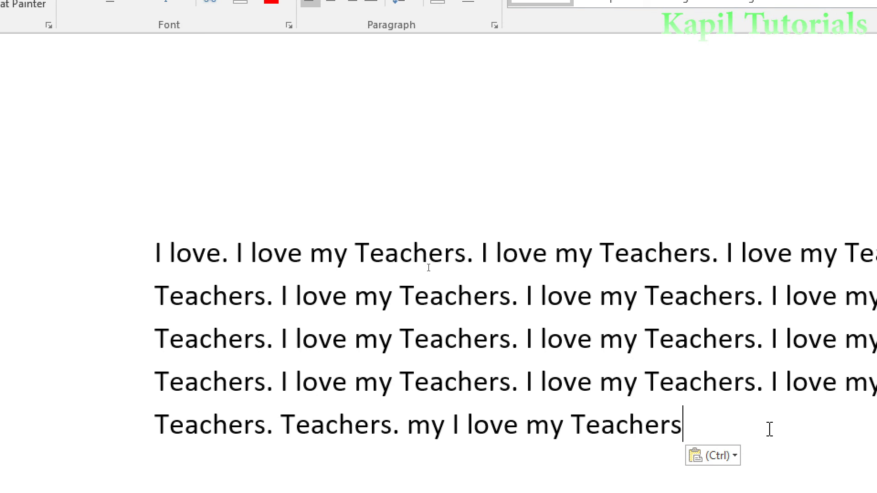